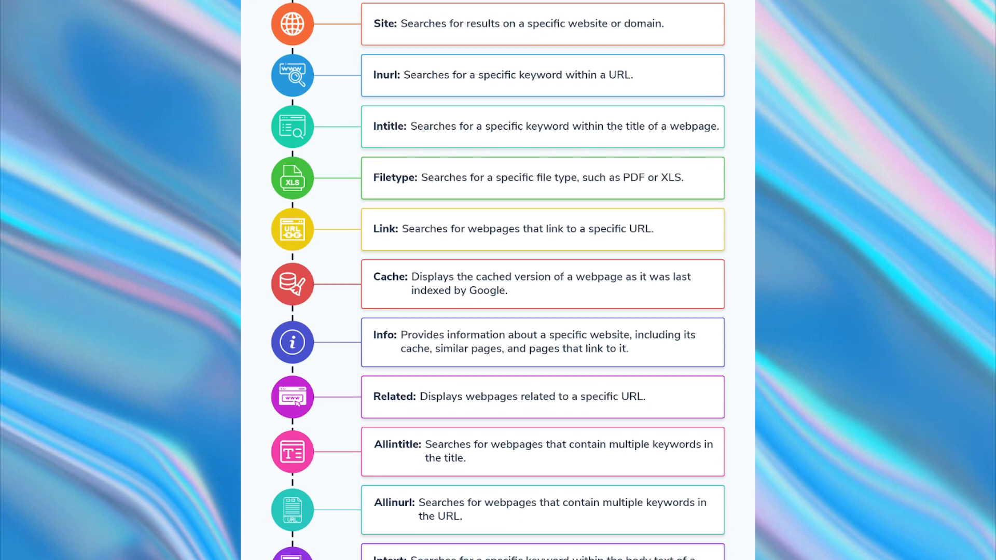
# Enter the dork site:example.com AND (inurl:admin OR inurl:login) and browse the sample results
pyautogui.scroll(-3)
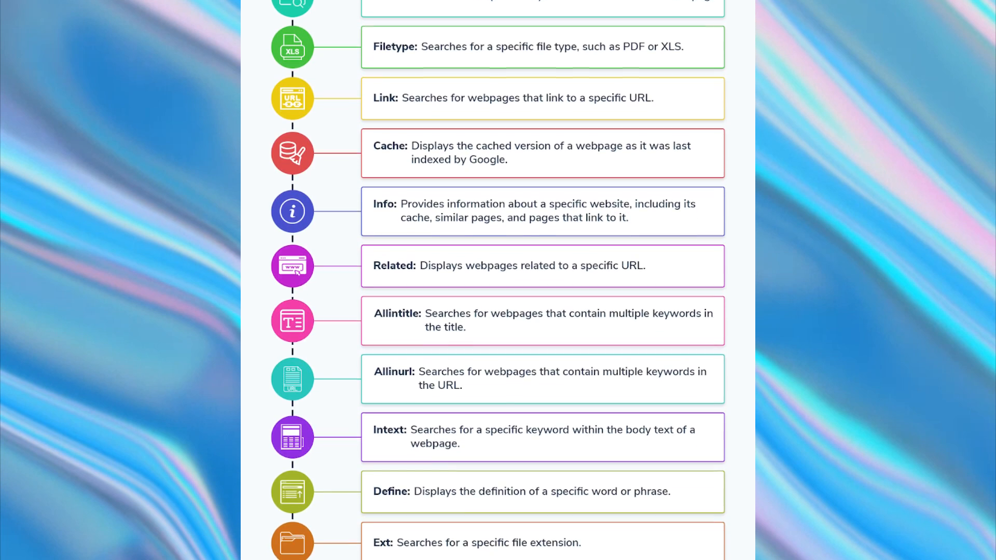
pyautogui.scroll(-3)
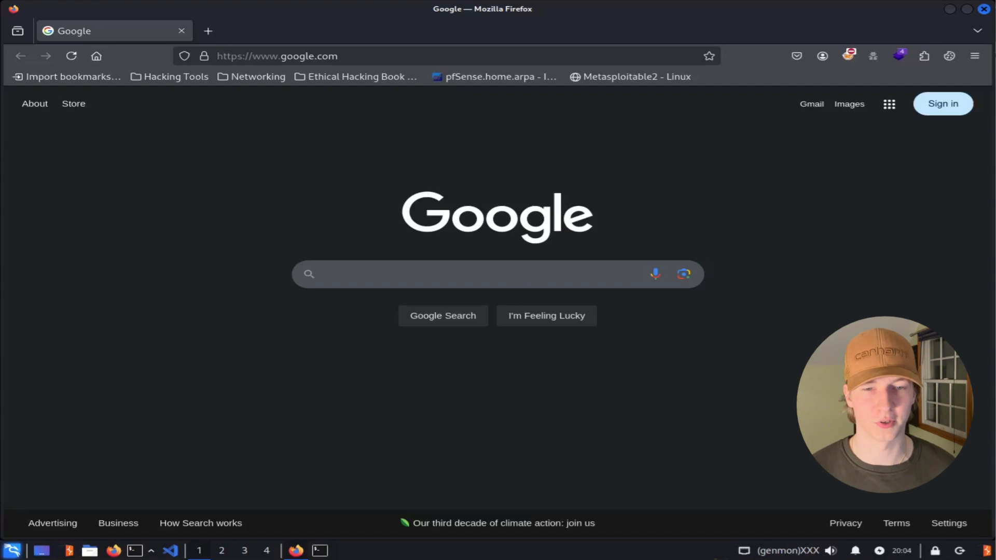
pyautogui.write('site:example.com AND (inurl:admin OR inurl:login)')
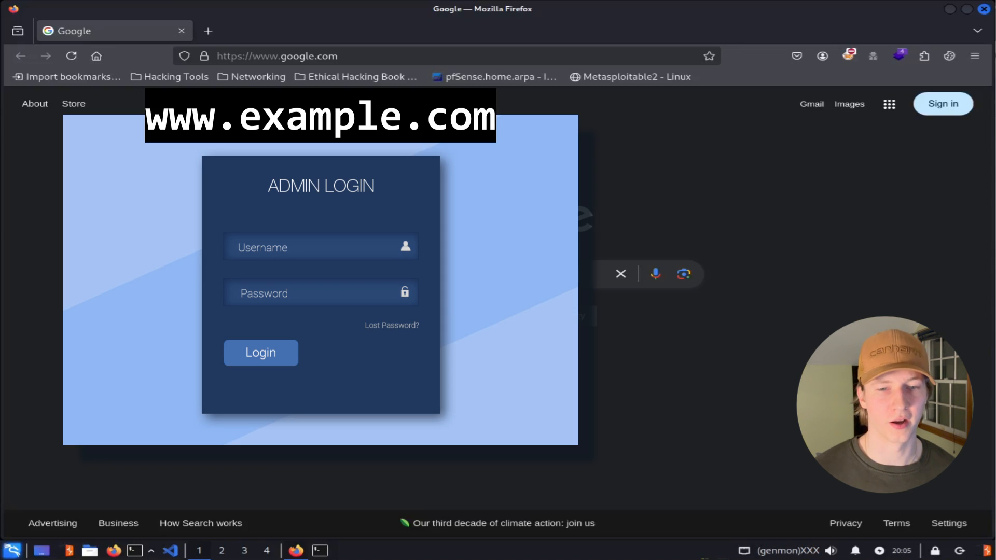
pyautogui.write('site:example.com AND (inurl:admin OR inurl:login)')
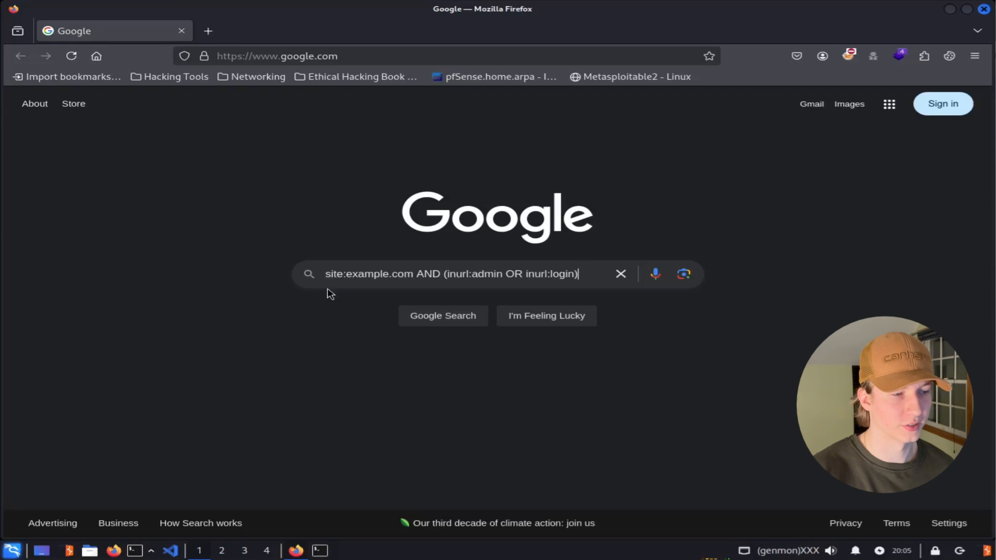
pyautogui.moveTo(489, 293)
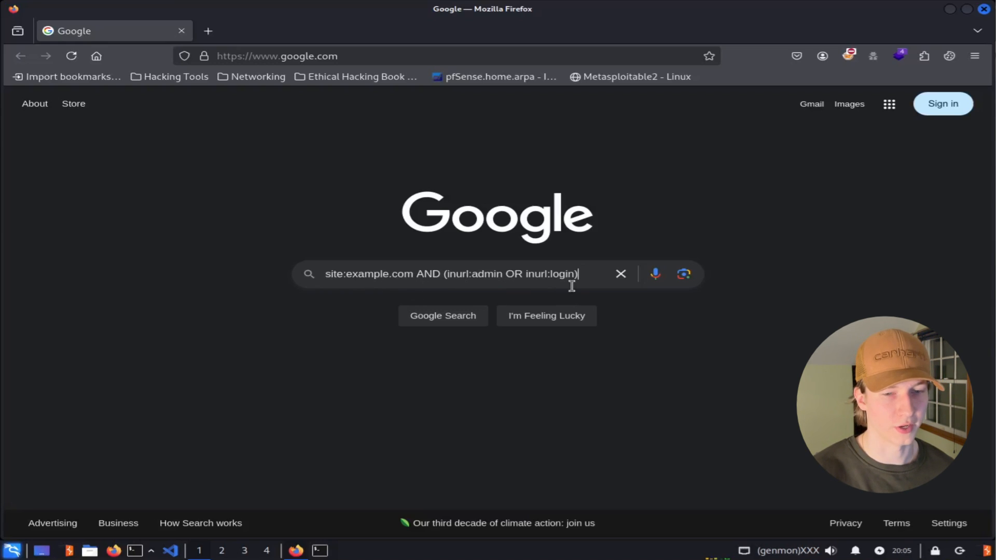
pyautogui.click(443, 315)
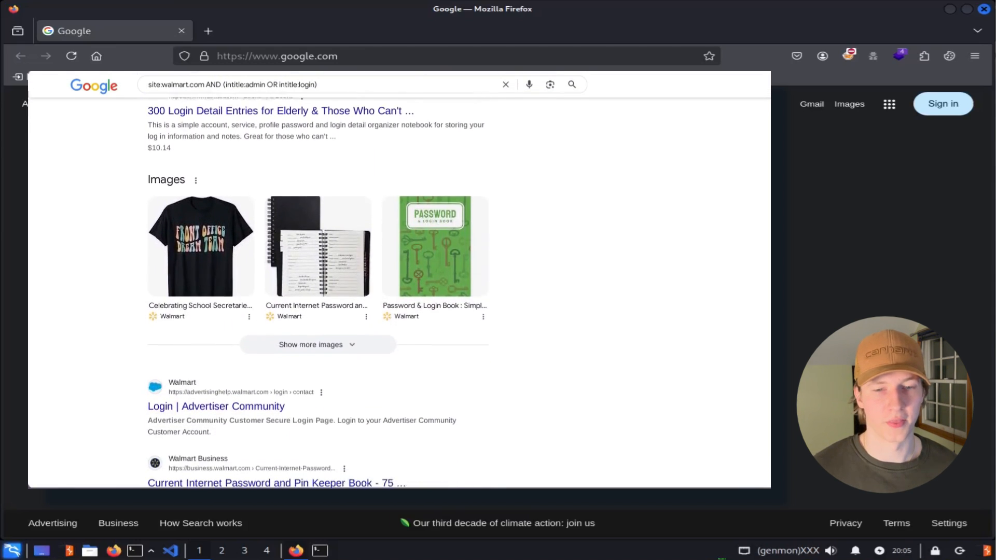
pyautogui.scroll(-3)
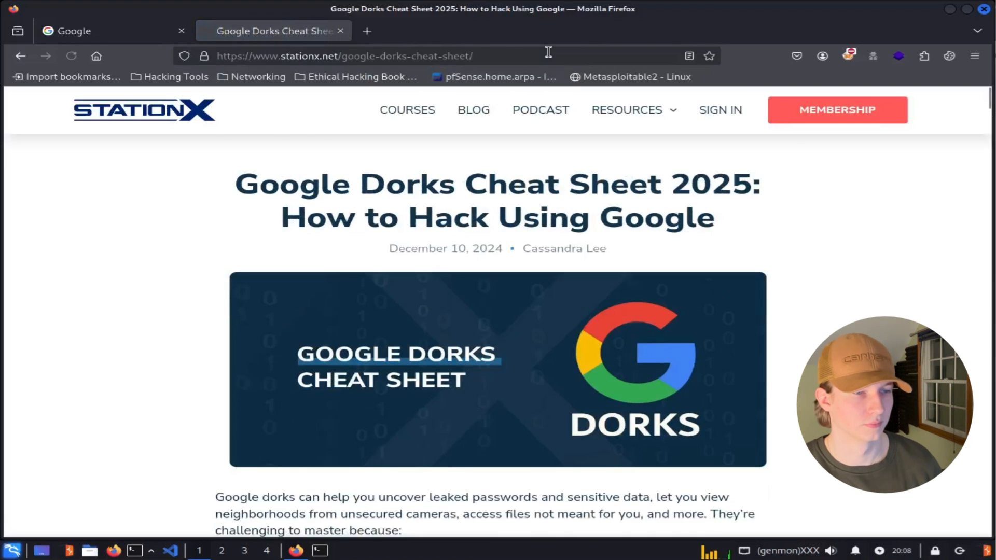
# Scroll the StationX cheat sheet to the Scope-Restricting Dorks table and switch back to Google
pyautogui.scroll(-3)
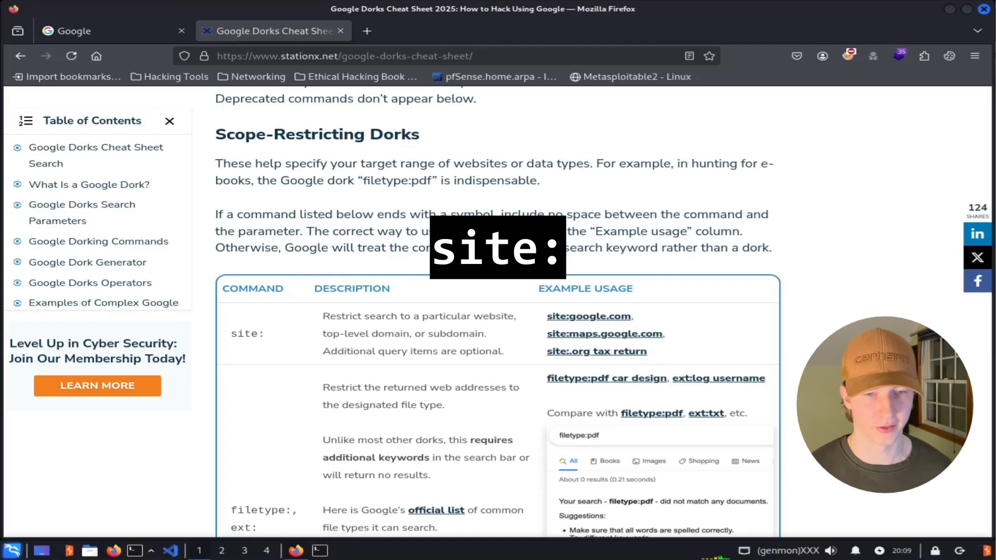
pyautogui.click(96, 30)
pyautogui.write('site:walmart.com')
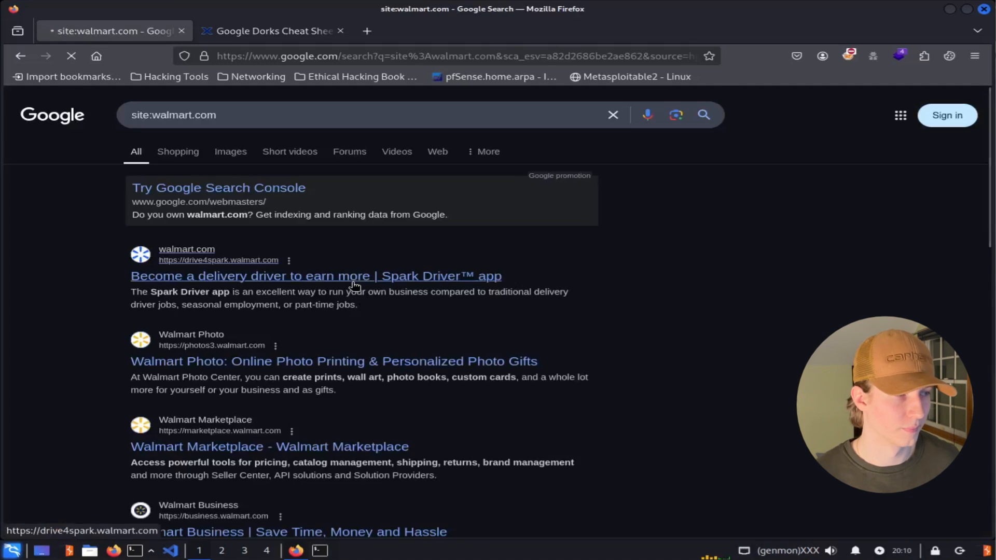
# Browse the Walmart-only results of the site:walmart.com search
pyautogui.scroll(-3)
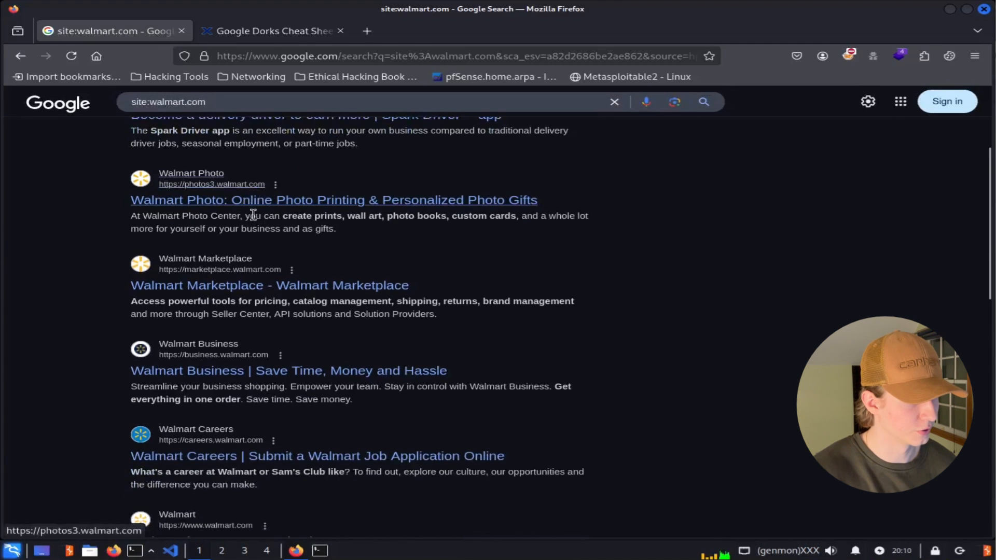
pyautogui.scroll(-3)
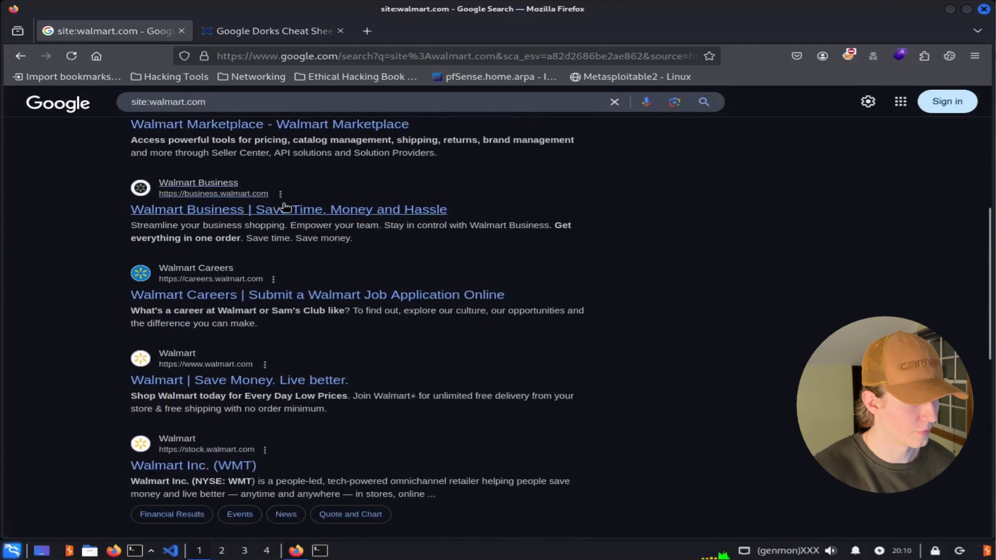
pyautogui.scroll(-3)
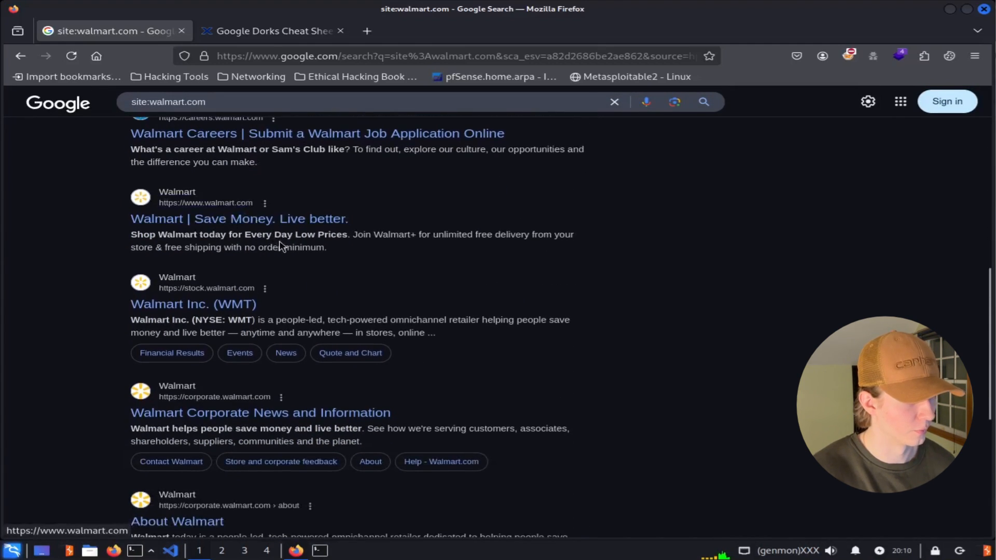
pyautogui.click(272, 30)
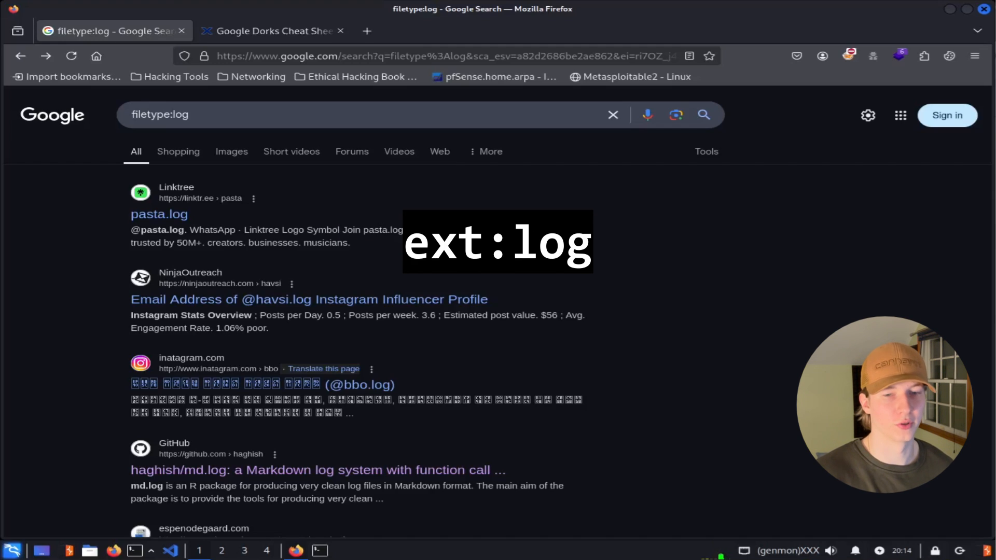
# Browse the filetype:log results, then search site:walmart.com filetype:pdf for Walmart PDFs
pyautogui.scroll(-3)
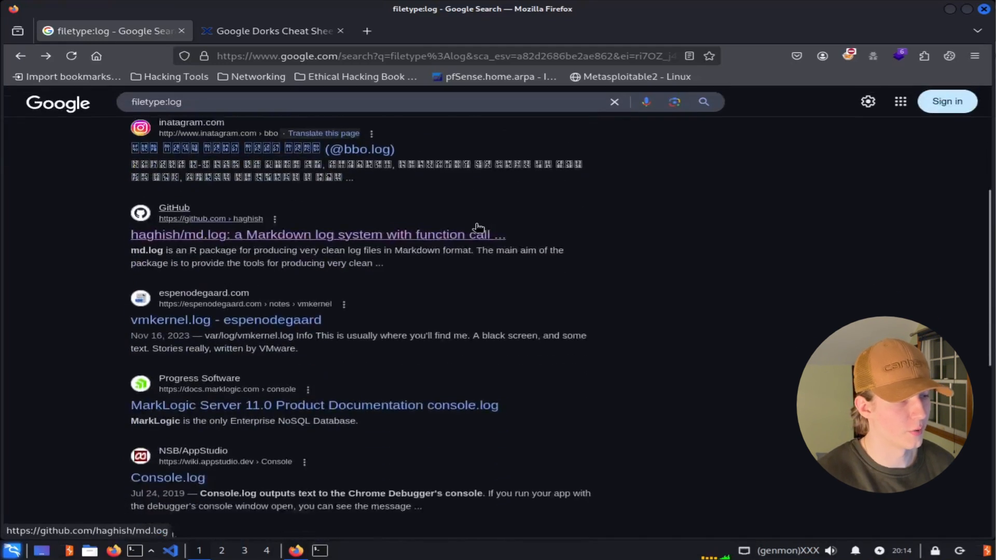
pyautogui.scroll(-3)
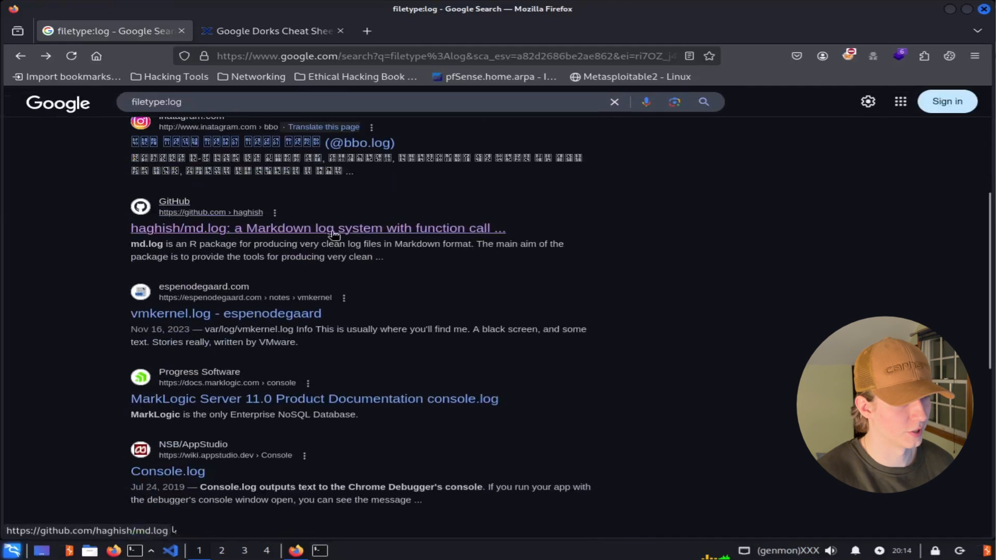
pyautogui.click(317, 228)
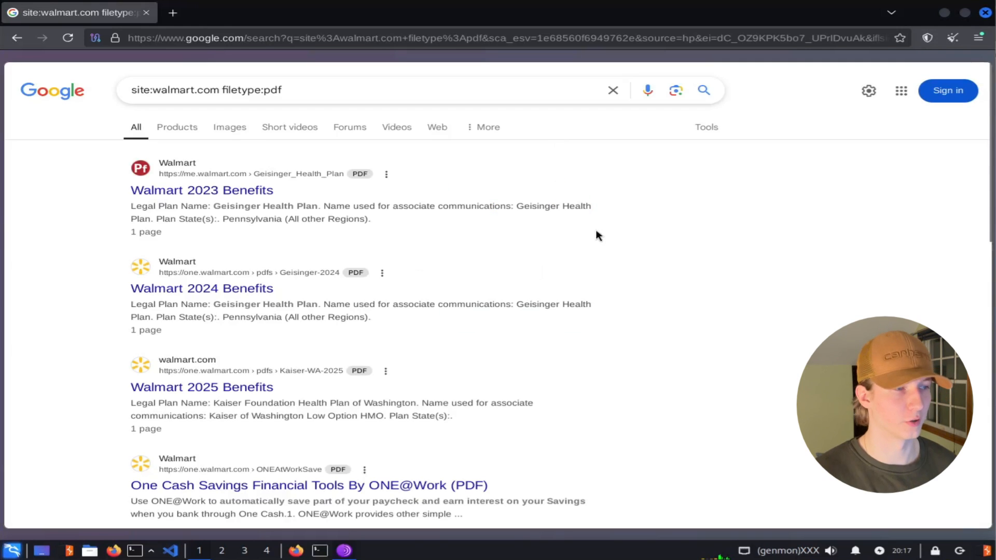
pyautogui.moveTo(571, 226)
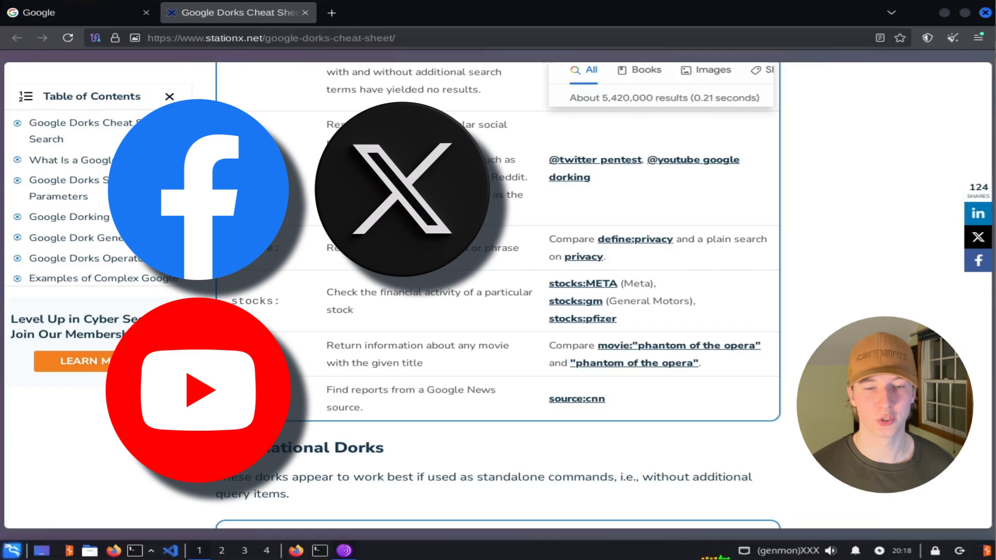
pyautogui.click(75, 13)
pyautogui.write('@youtube cyberryan')
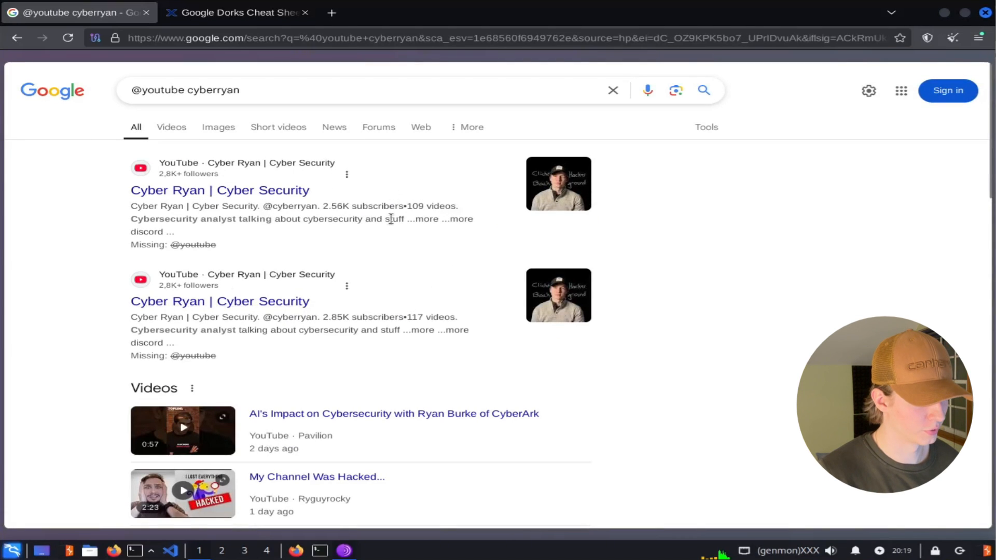
pyautogui.scroll(-3)
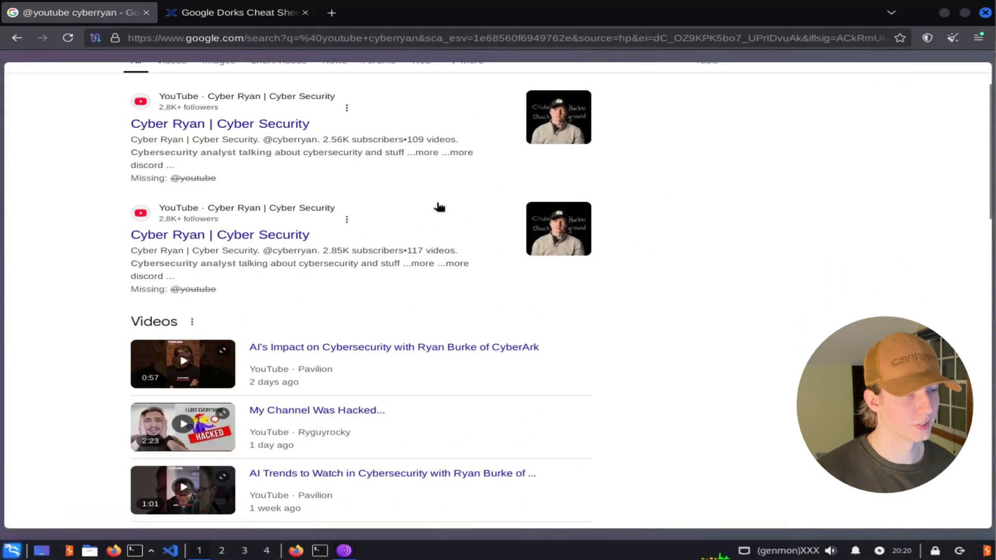
pyautogui.scroll(-3)
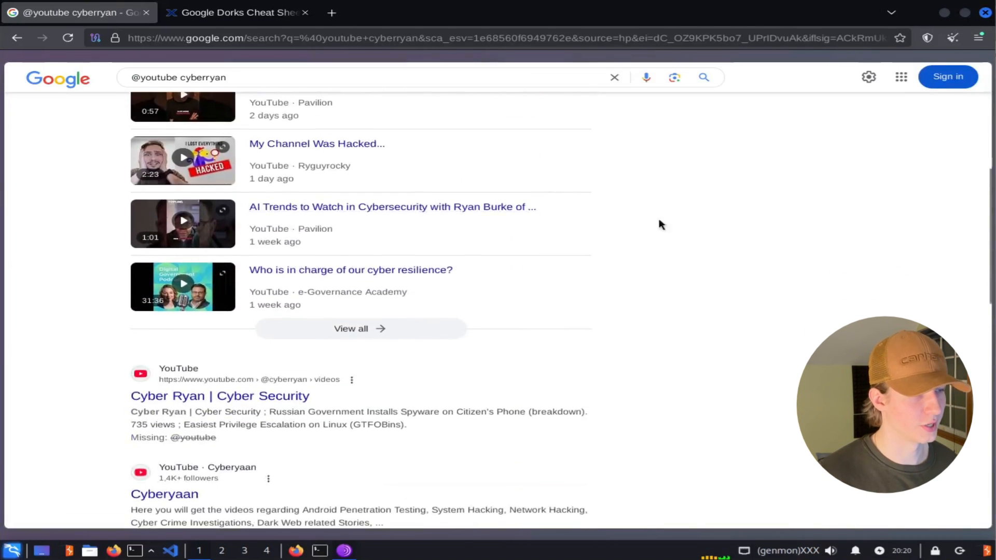
pyautogui.click(236, 12)
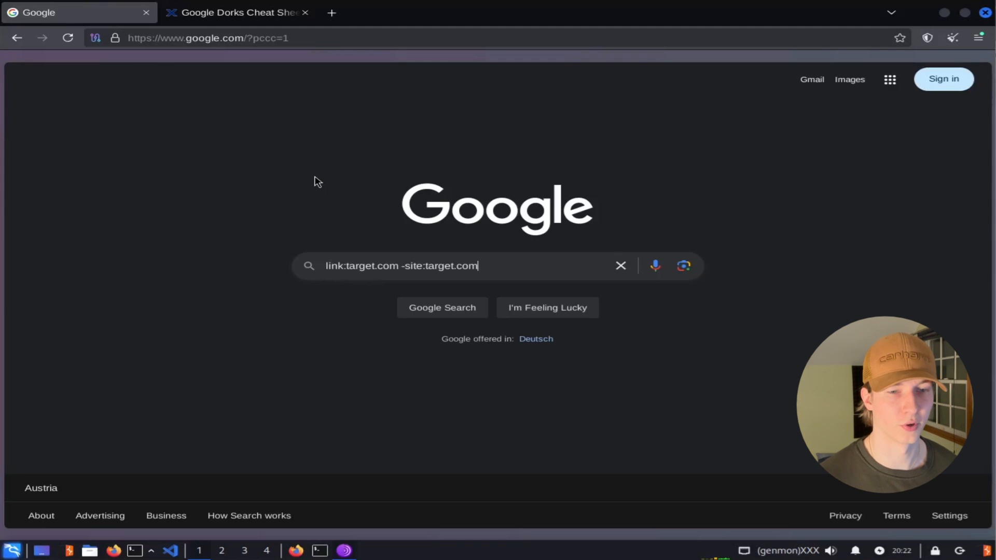
pyautogui.moveTo(430, 288)
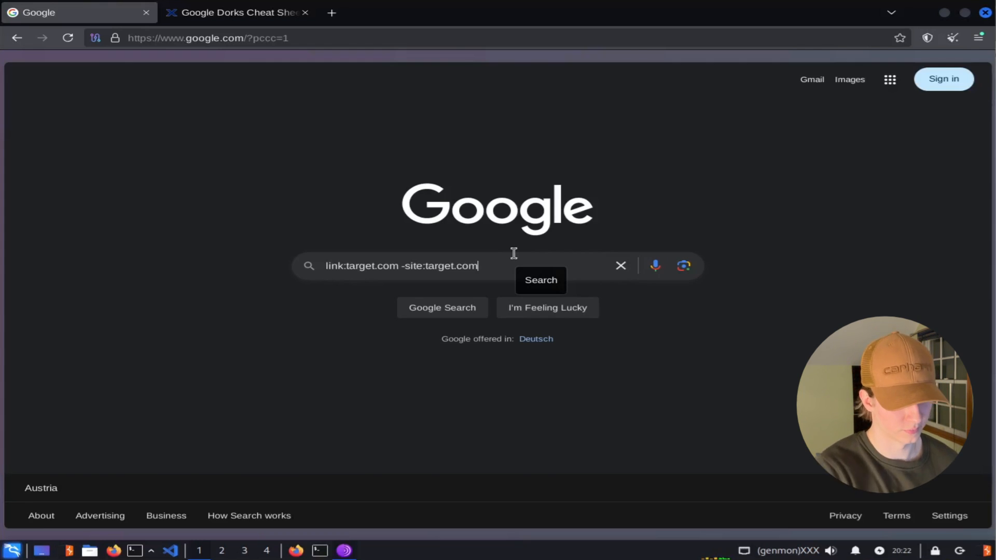
# Run link:target.com -site:target.com and visit the Target - X profile from the results
pyautogui.press('Enter')
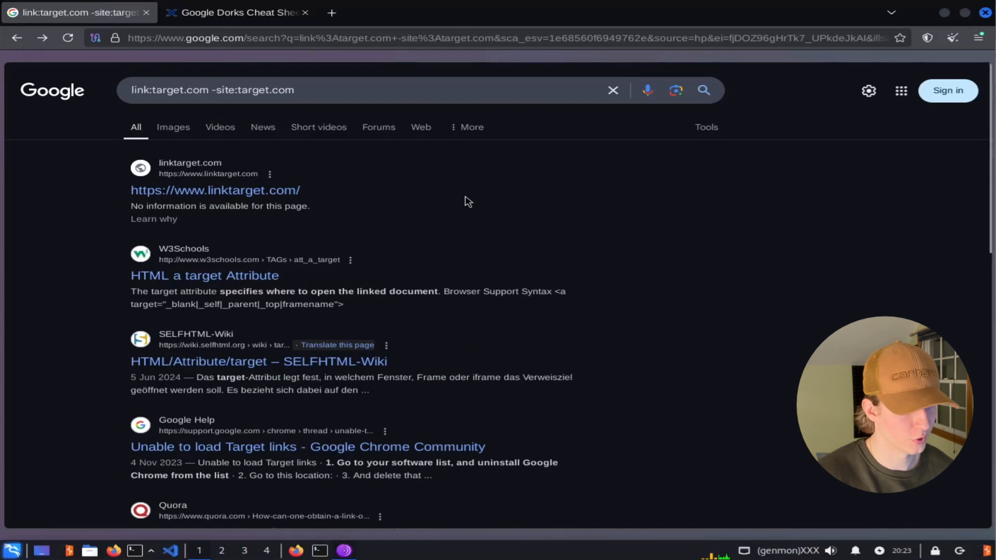
pyautogui.scroll(-3)
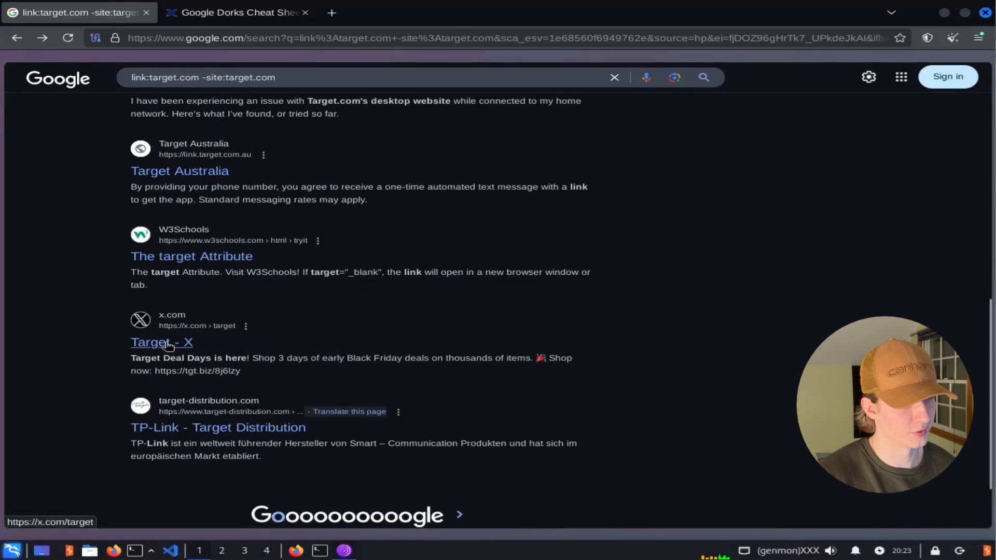
pyautogui.click(151, 342)
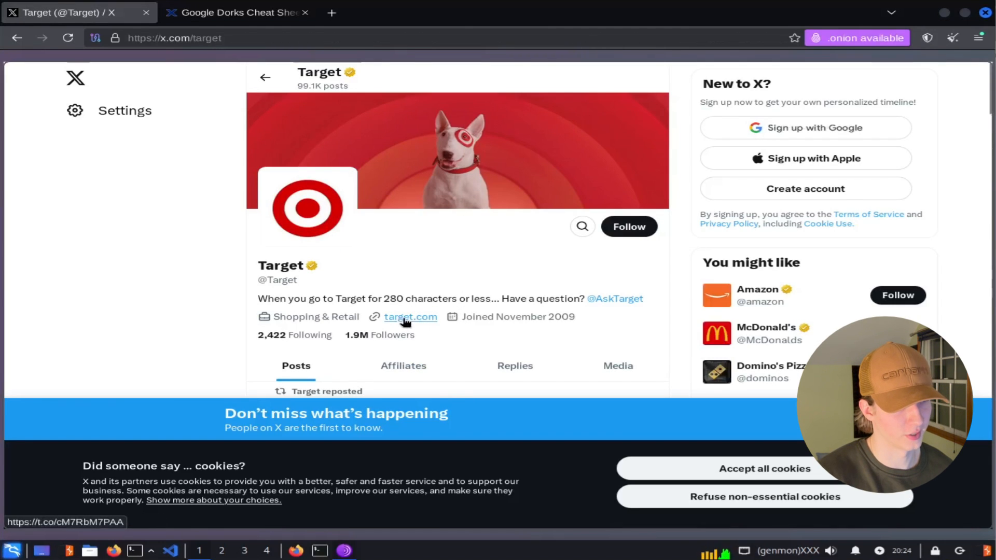
pyautogui.click(236, 12)
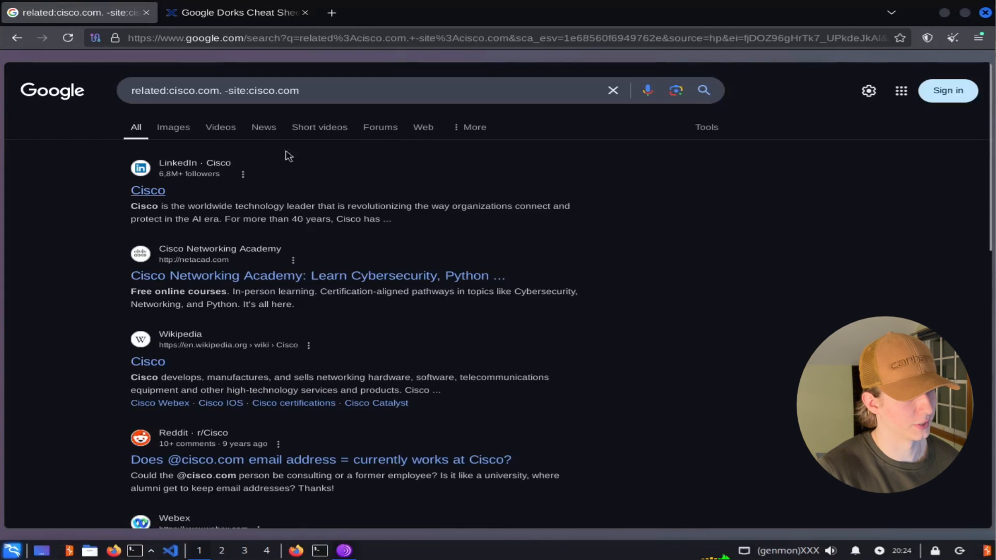
# Scroll the related:cisco.com -site:cisco.com results listing Webex, Pearson VUE, Dell and GitHub
pyautogui.scroll(-3)
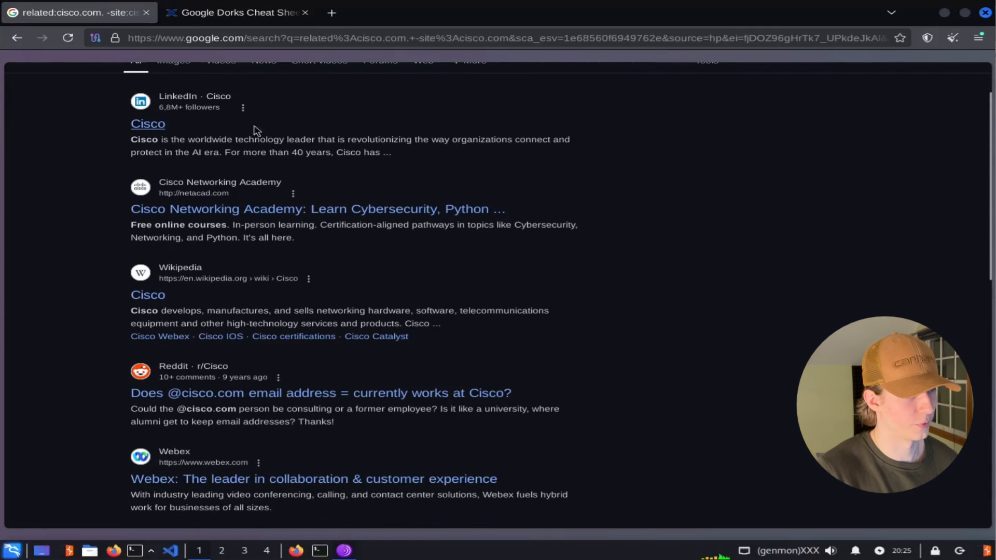
pyautogui.scroll(-3)
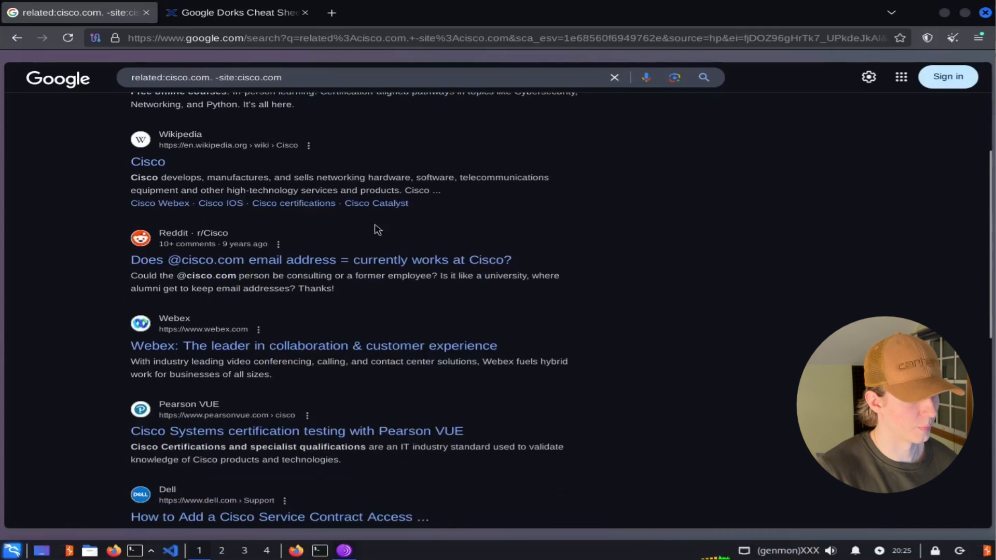
pyautogui.scroll(-3)
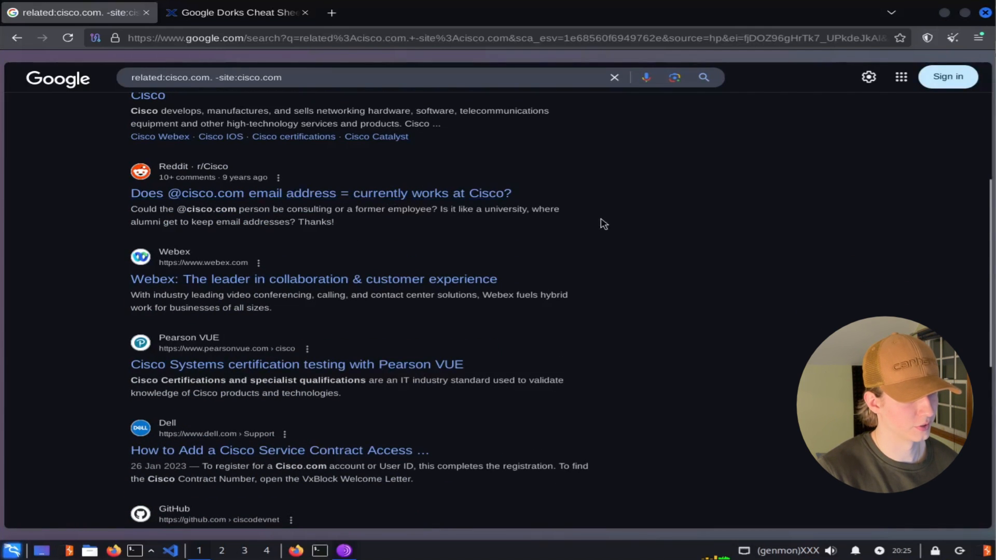
pyautogui.scroll(-3)
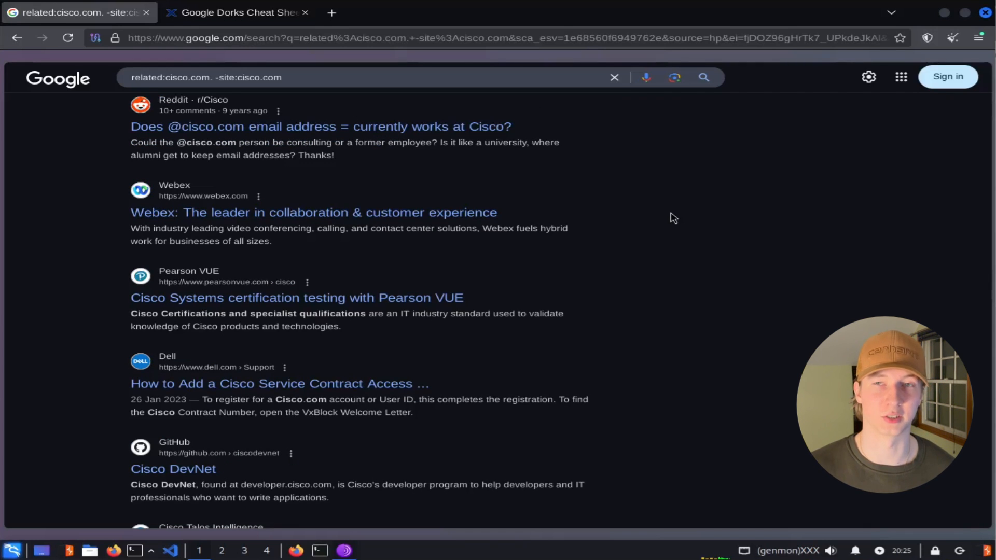
# Search site:cisco.com intitle:login to list Cisco pages titled Login
pyautogui.click(237, 13)
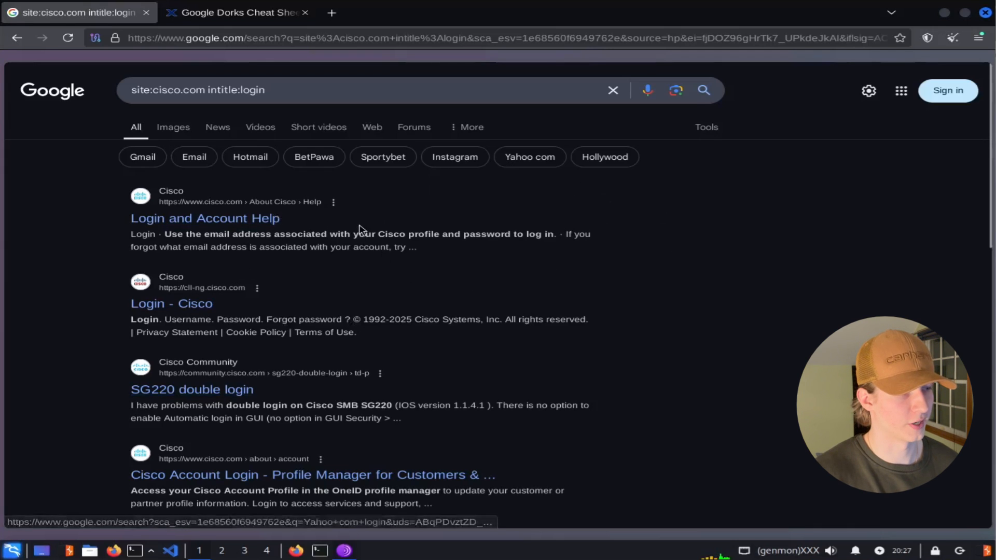
pyautogui.moveTo(361, 232)
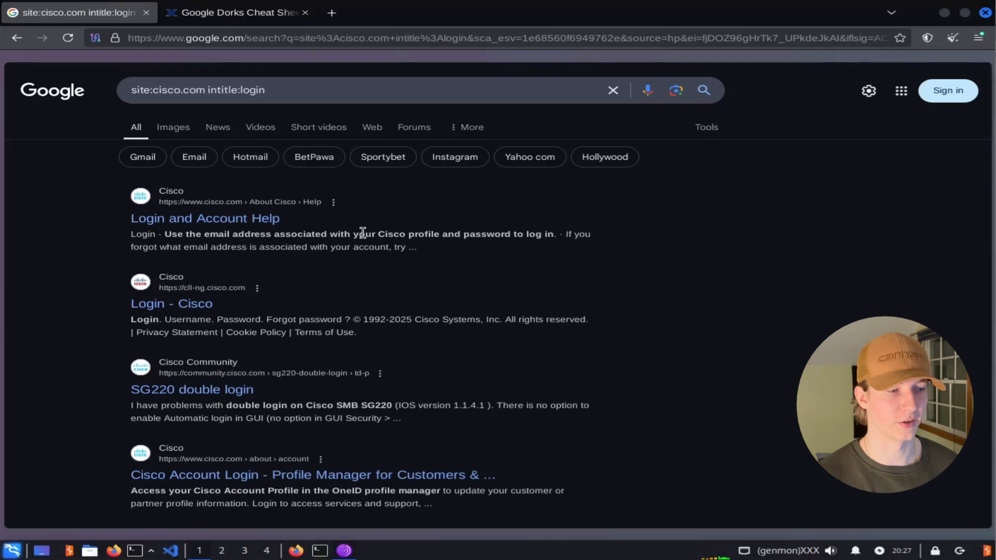
# Search inurl:login.php and browse pages like VulnWeb and GitHub with login.php in the URL
pyautogui.click(237, 12)
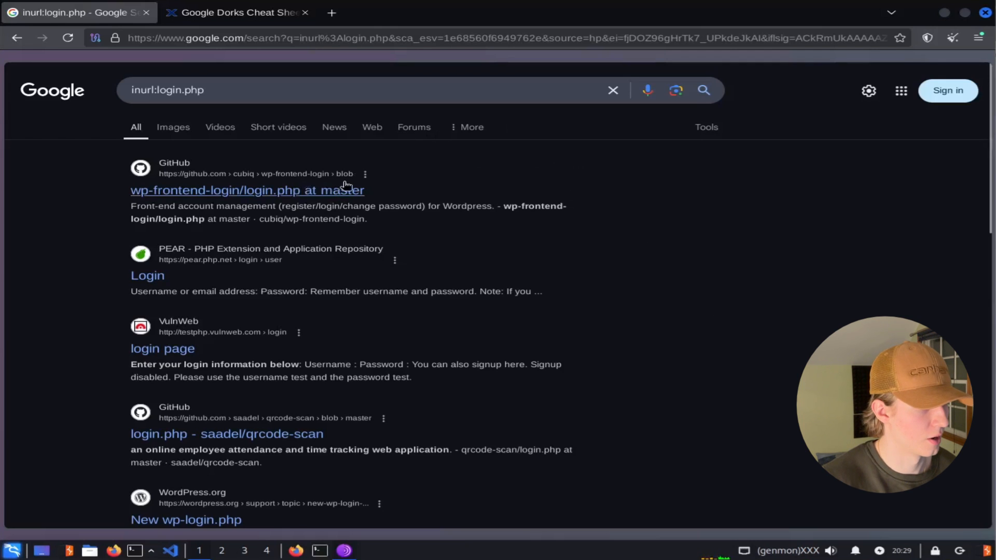
pyautogui.scroll(-3)
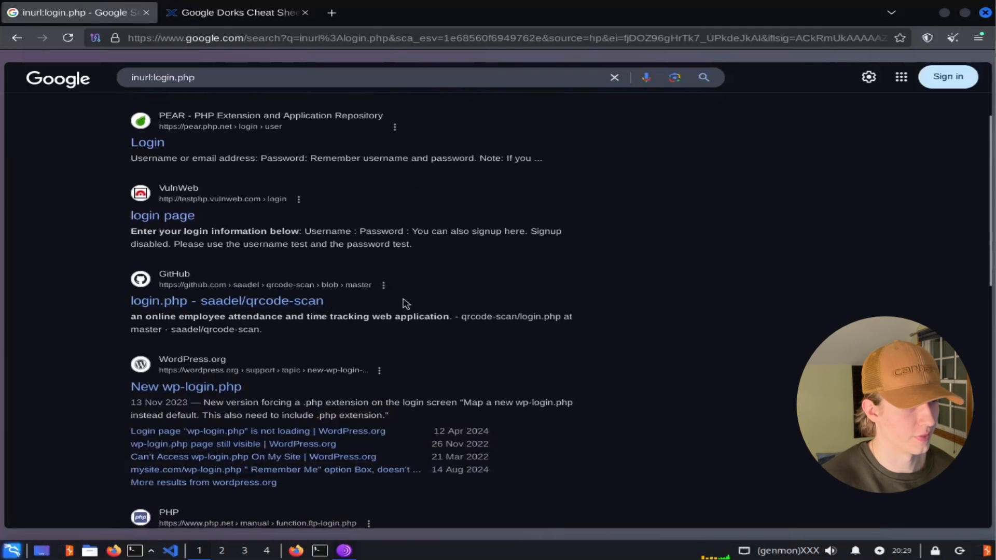
# Read intext: on the cheat sheet, search intext:cyberryan, then return to the Operators table
pyautogui.click(236, 13)
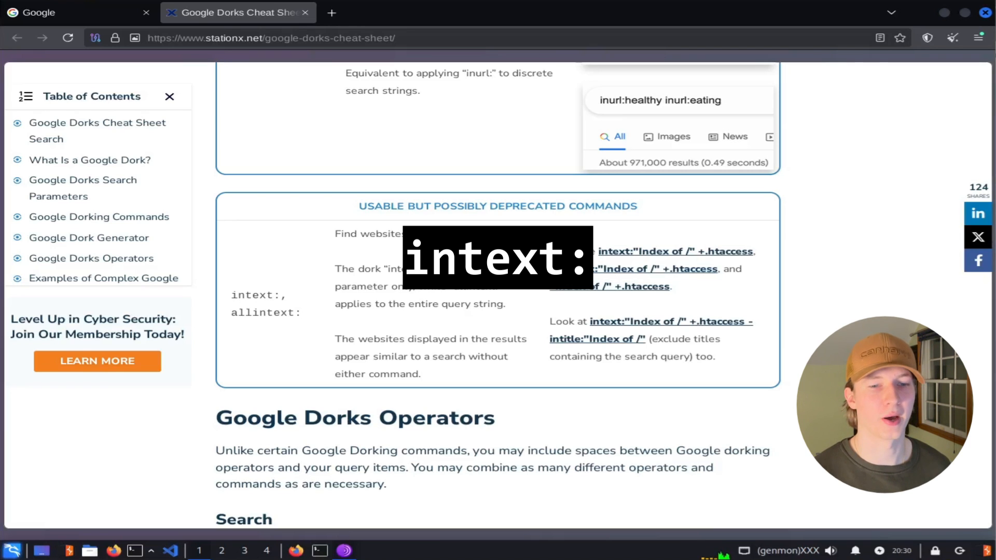
pyautogui.scroll(-3)
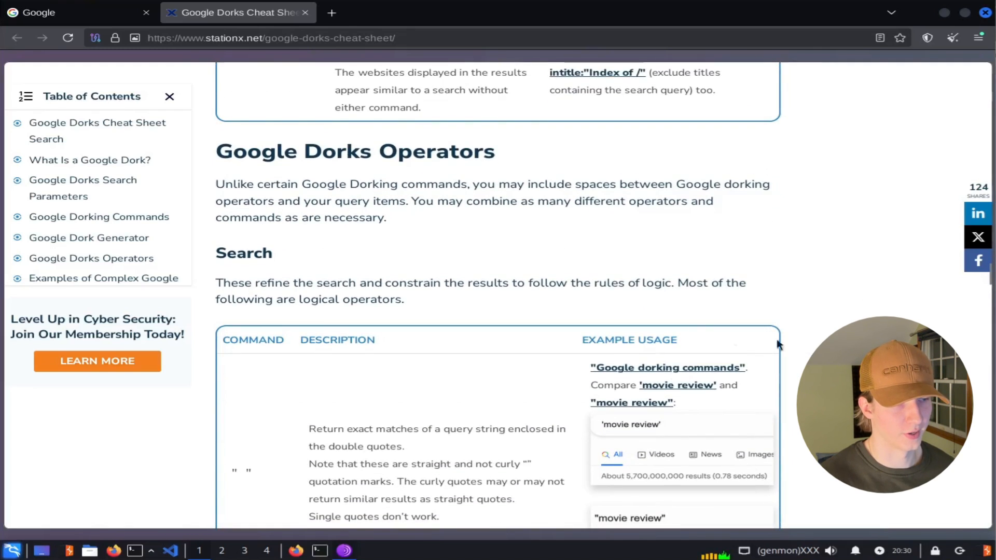
pyautogui.click(73, 12)
pyautogui.write('intext:cyberryan')
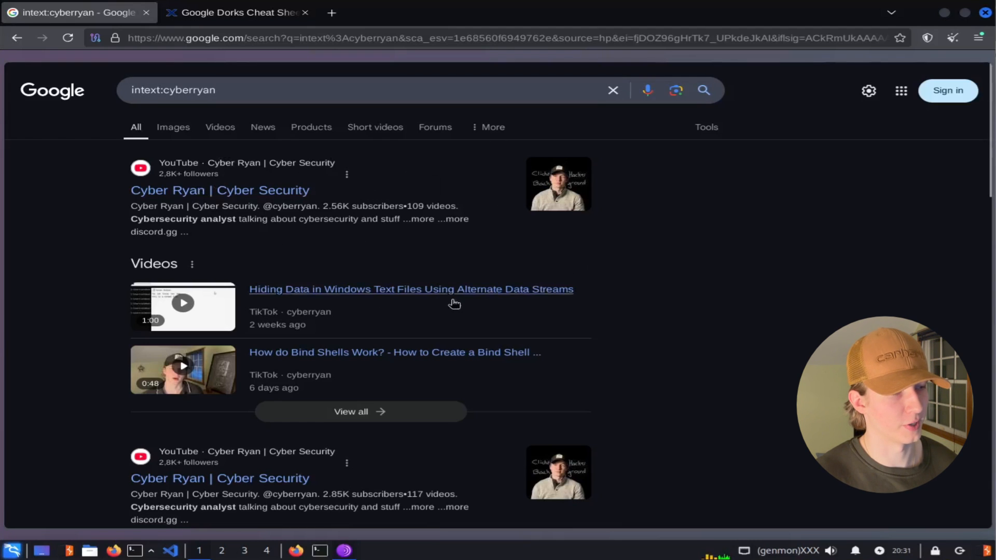
pyautogui.click(236, 12)
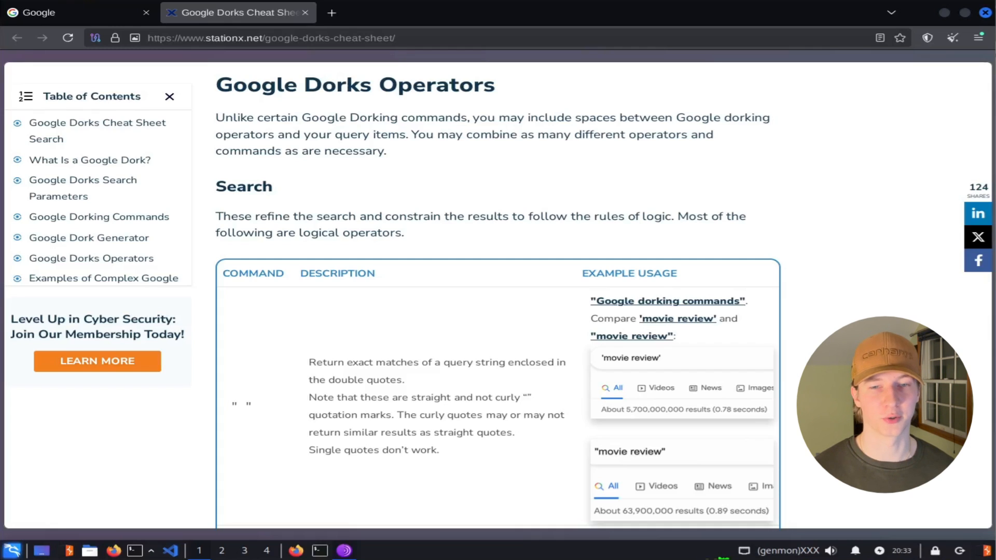
# Review the cheat sheet's logical operators and draft (site:example.com AND intitle:login) in Google
pyautogui.scroll(-3)
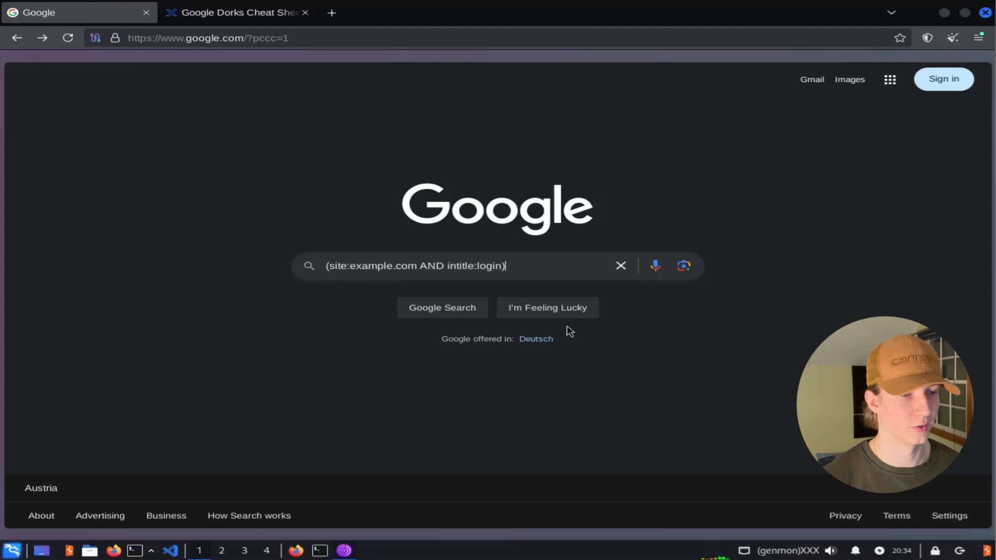
# Rewrite the query to link:target.com -site:target.com and run it
pyautogui.click(236, 12)
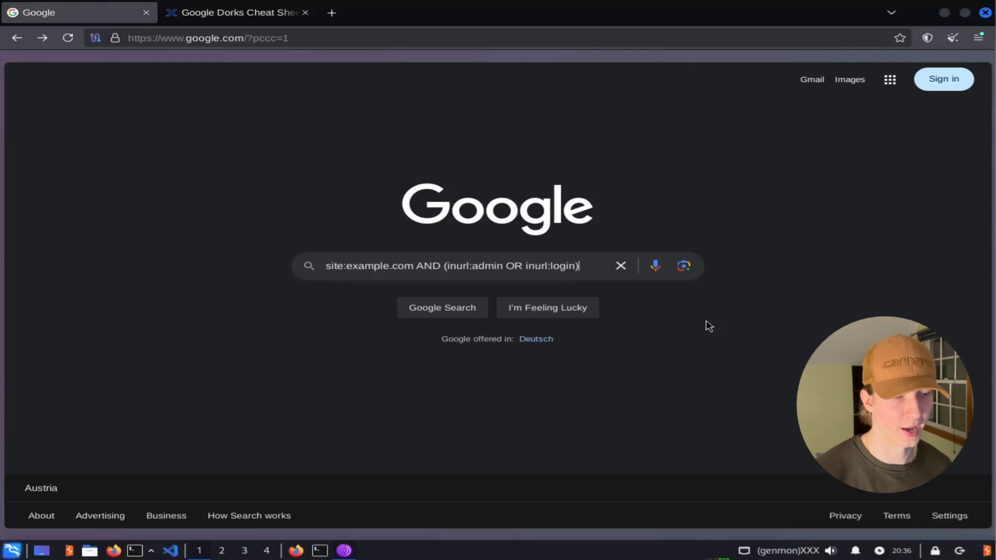
pyautogui.click(235, 13)
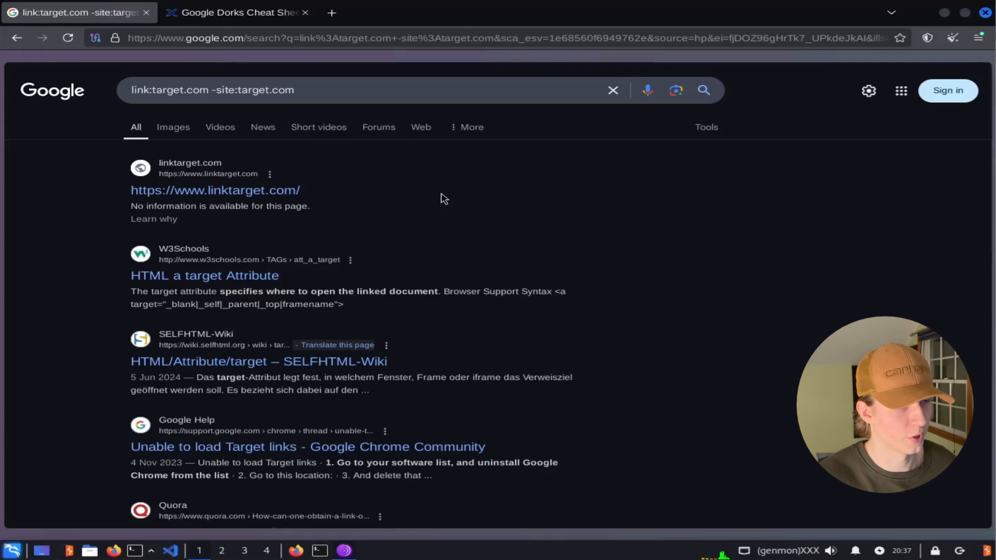
# Check the quotes and OR rows on the cheat sheet, then draft intext:"Terms of Service" in Google
pyautogui.scroll(-3)
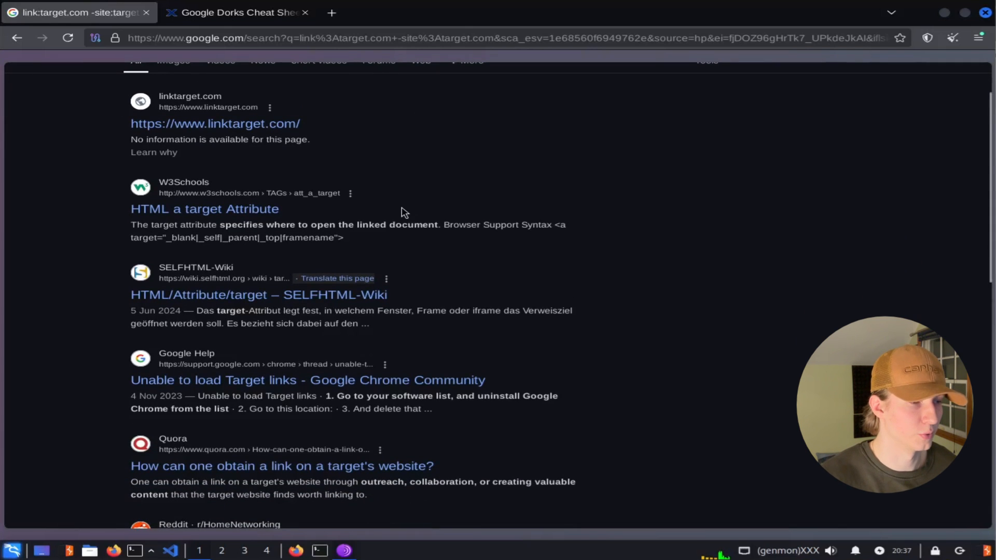
pyautogui.click(237, 13)
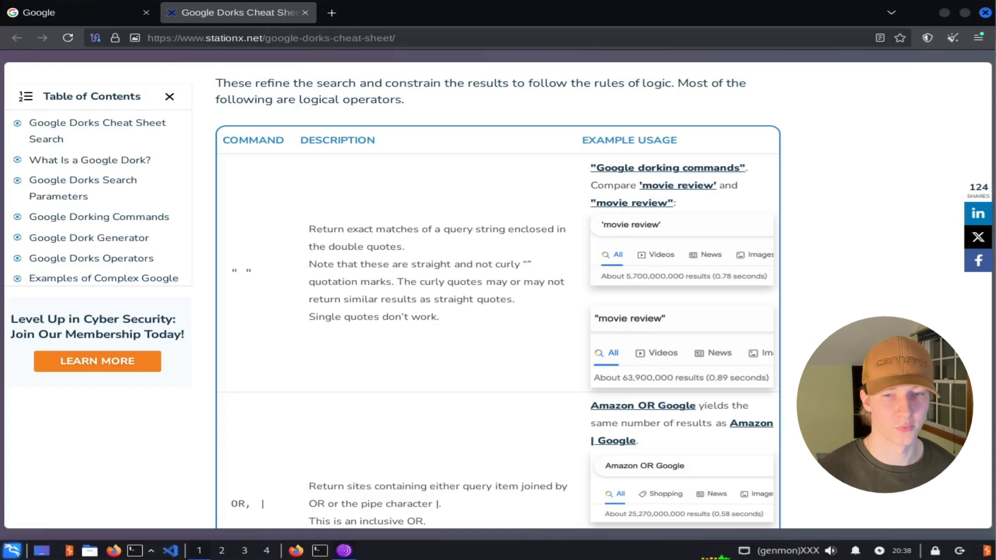
pyautogui.click(76, 12)
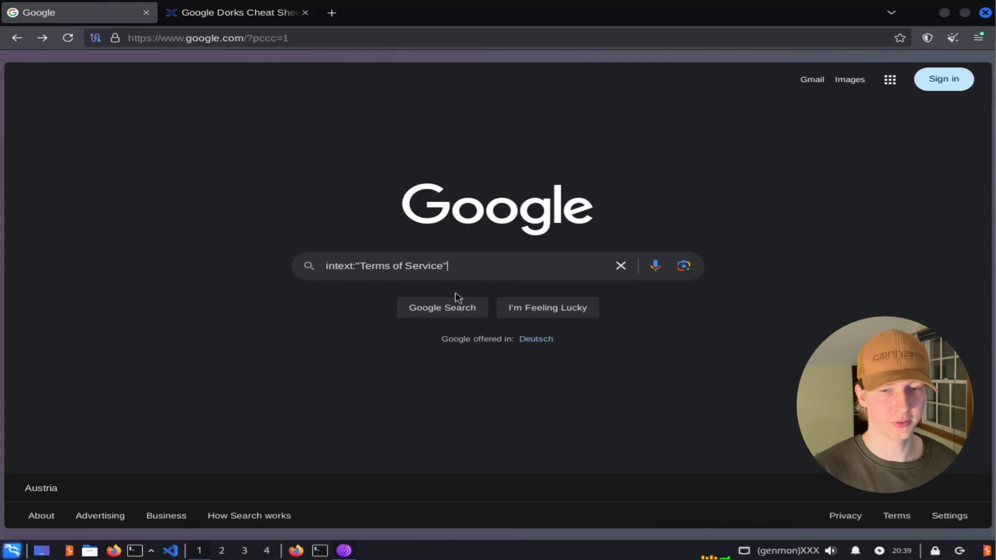
pyautogui.moveTo(446, 290)
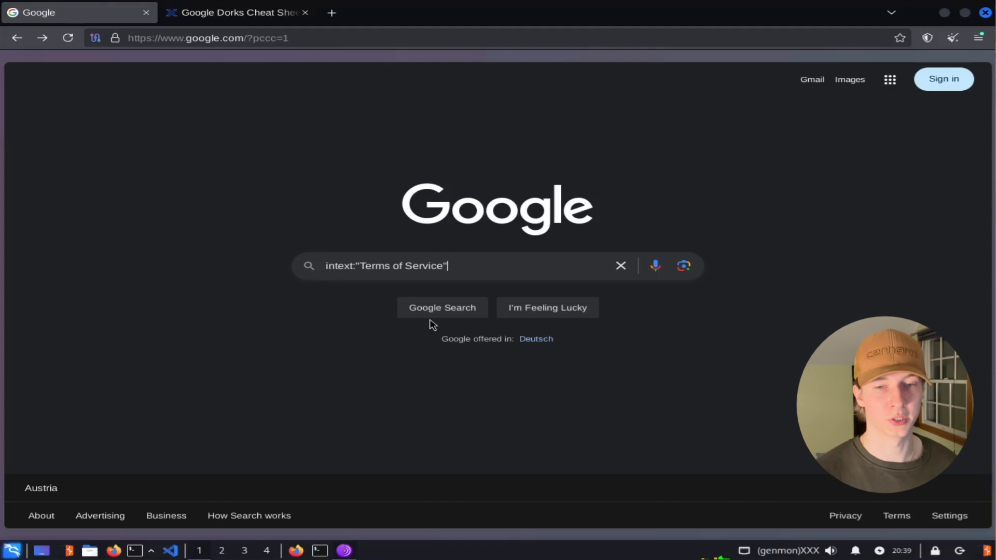
# Run intext:"Terms of Service" and review Wikipedia, Google, YouTube, Facebook and X results
pyautogui.click(442, 307)
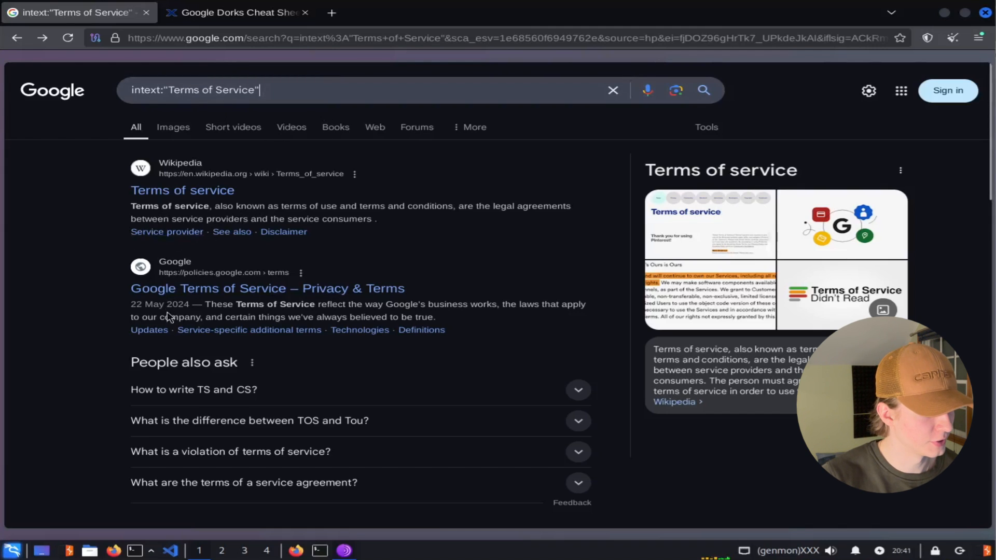
pyautogui.scroll(-3)
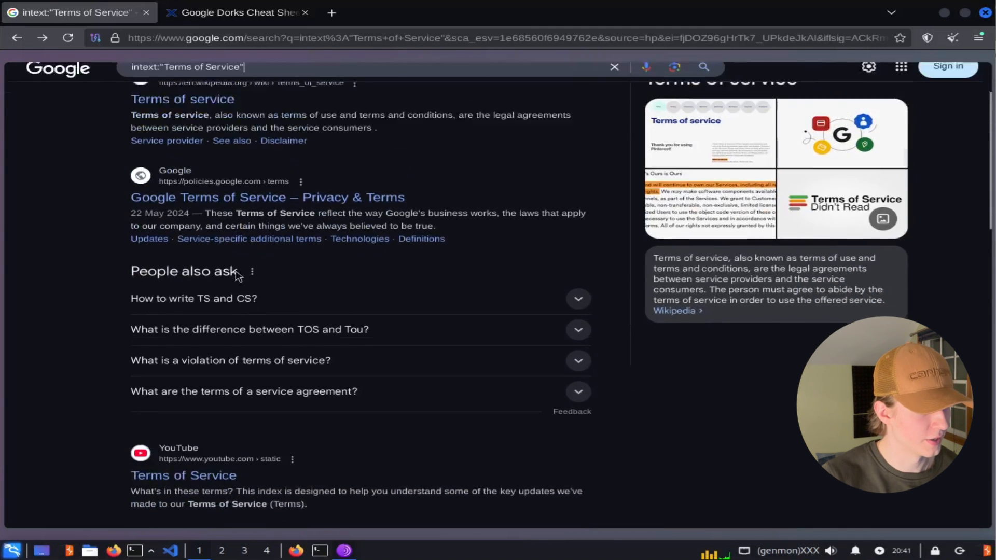
pyautogui.scroll(-3)
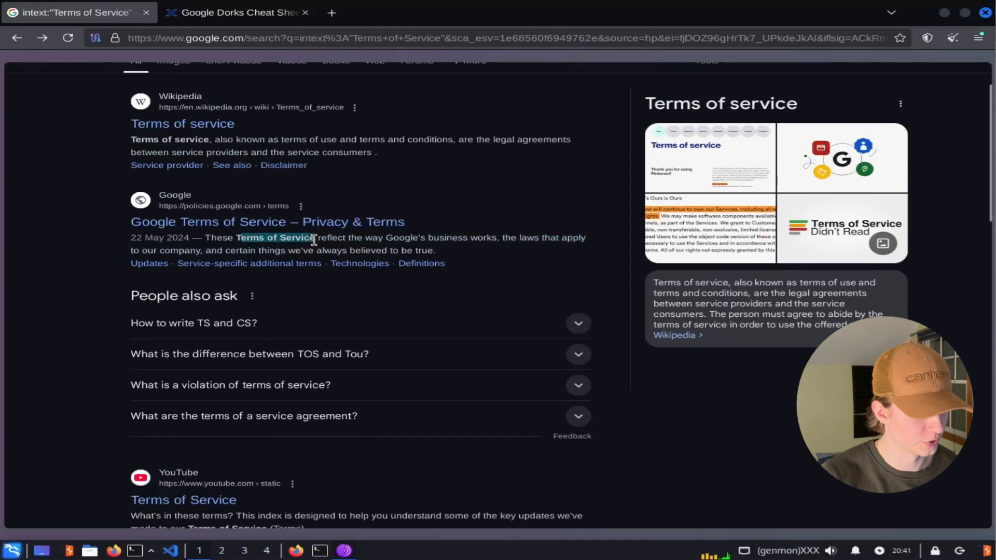
pyautogui.scroll(-3)
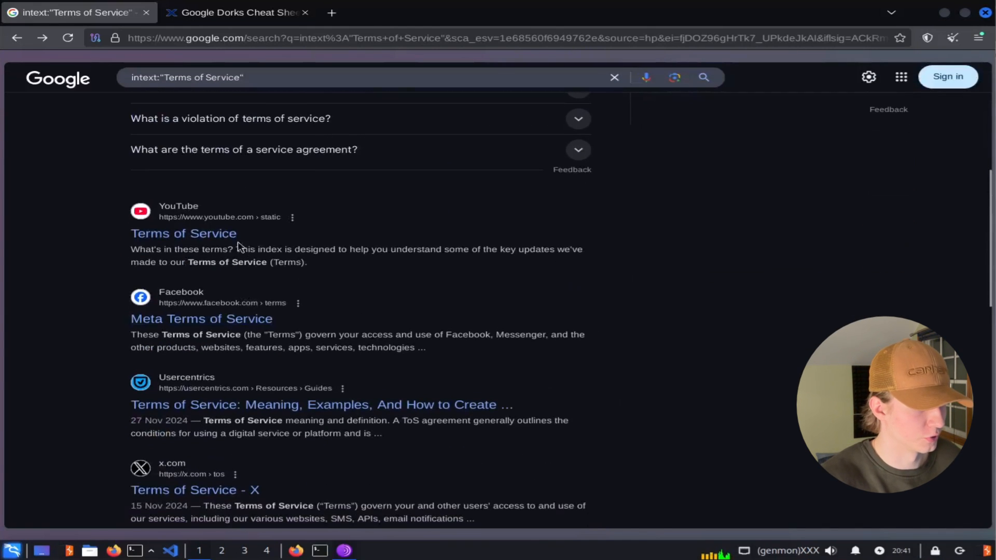
# Review the unquoted intext:Terms of Service results listing YouTube, Usercentrics, Termly and X
pyautogui.scroll(-3)
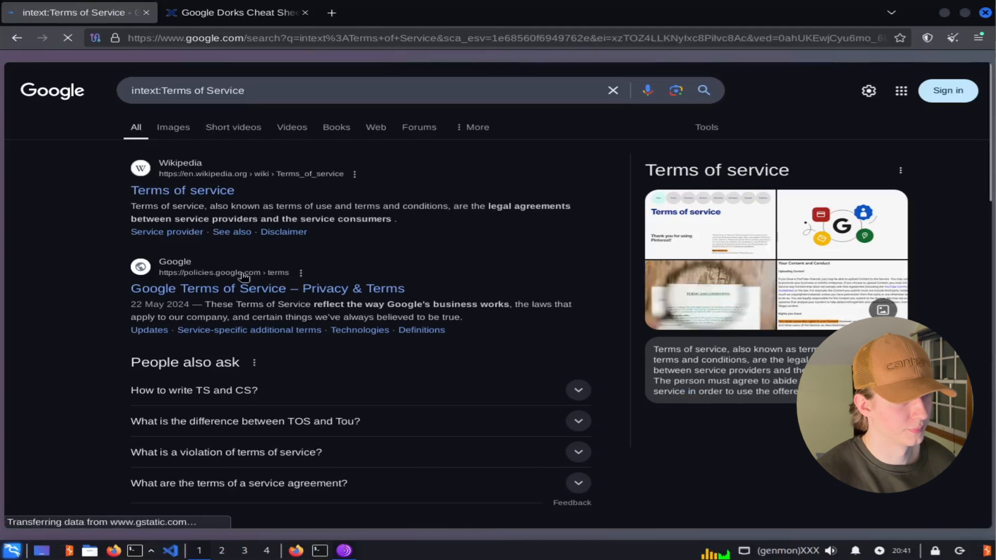
pyautogui.scroll(-3)
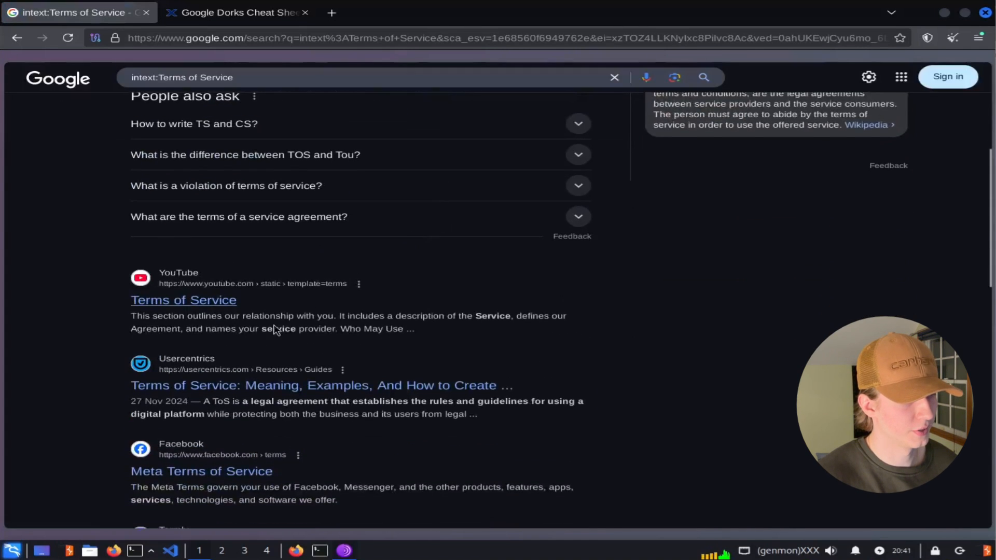
pyautogui.scroll(-3)
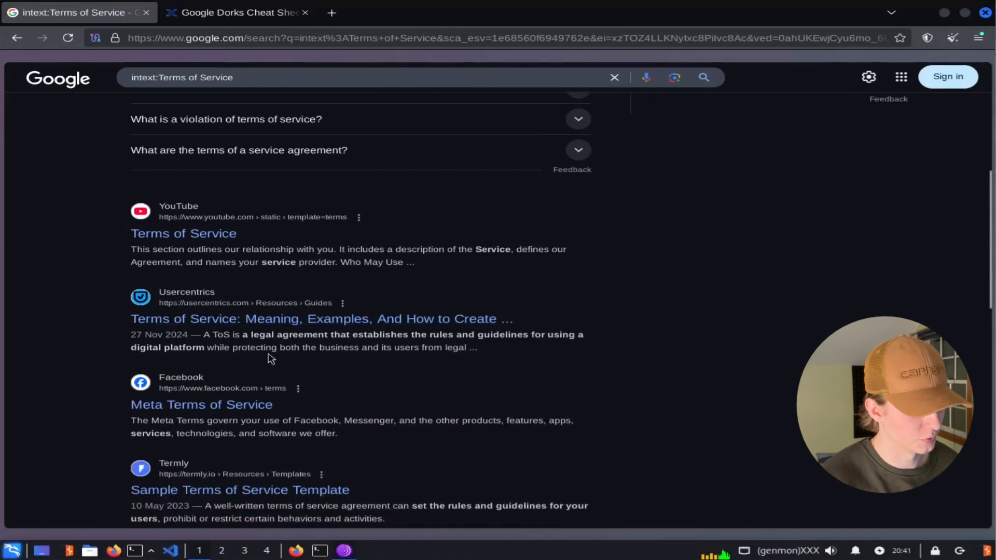
pyautogui.scroll(-3)
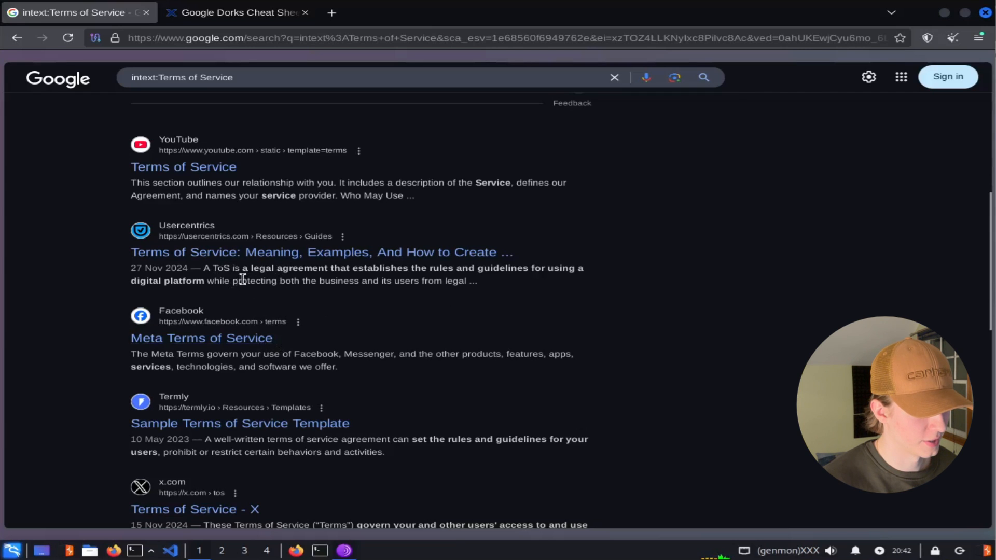
pyautogui.moveTo(506, 289)
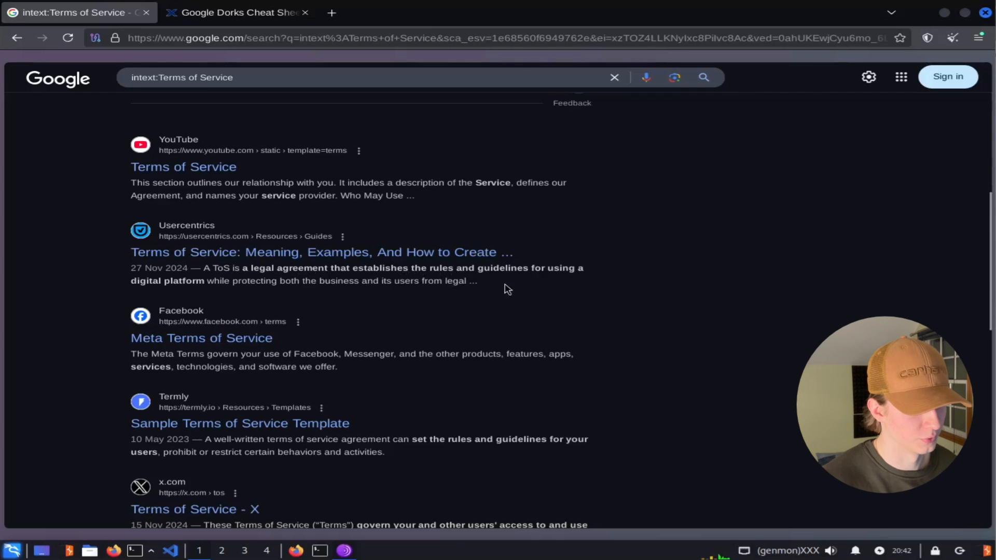